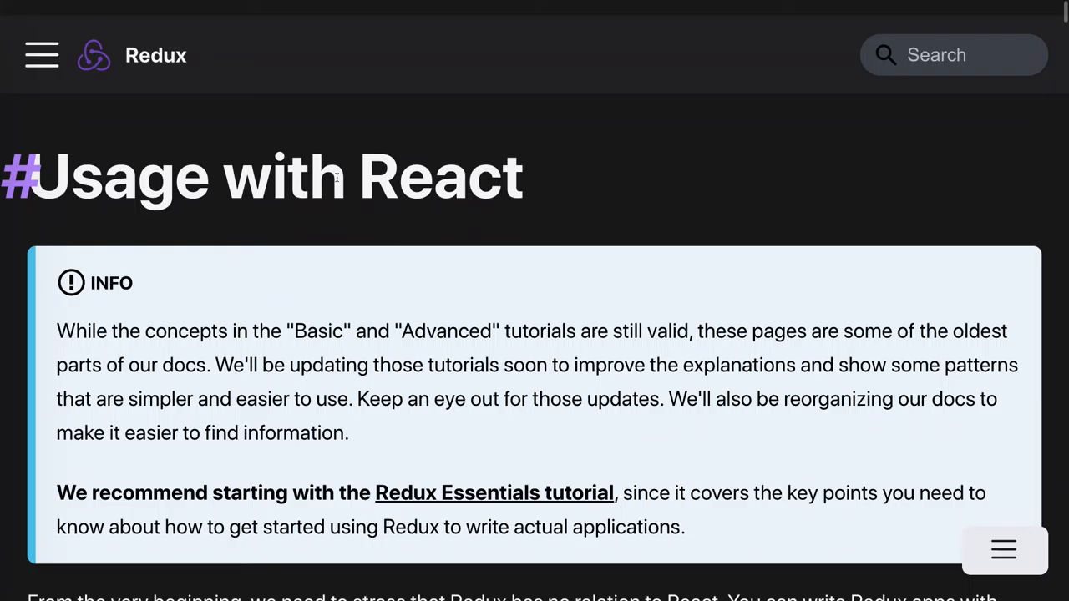
Scroll past 'Installing React Redux' to the Presentational and Container Components comparison table.
scroll(down, 3)
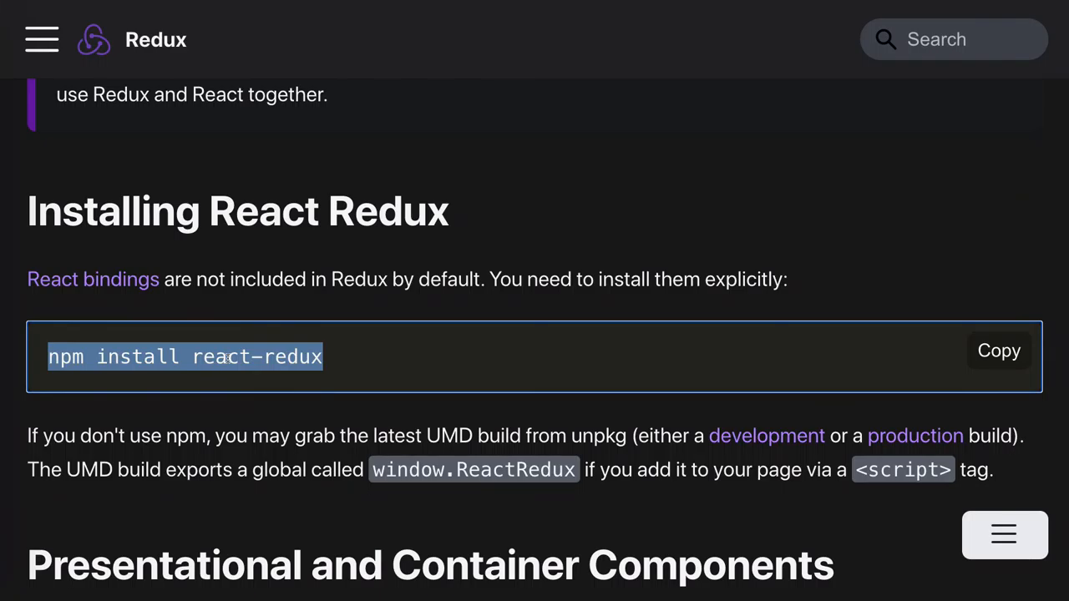
scroll(down, 3)
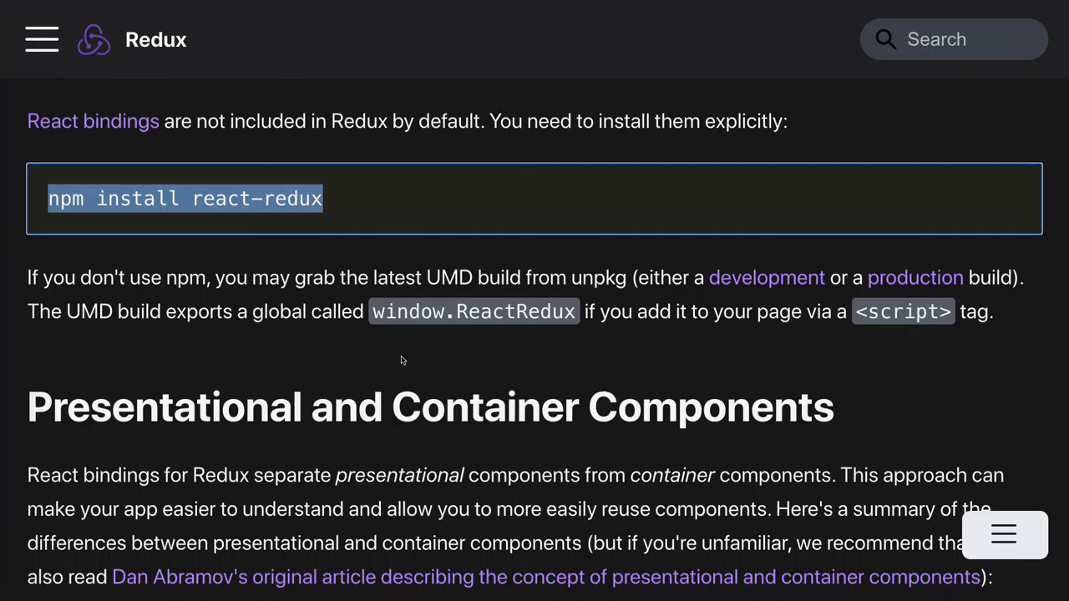
scroll(down, 3)
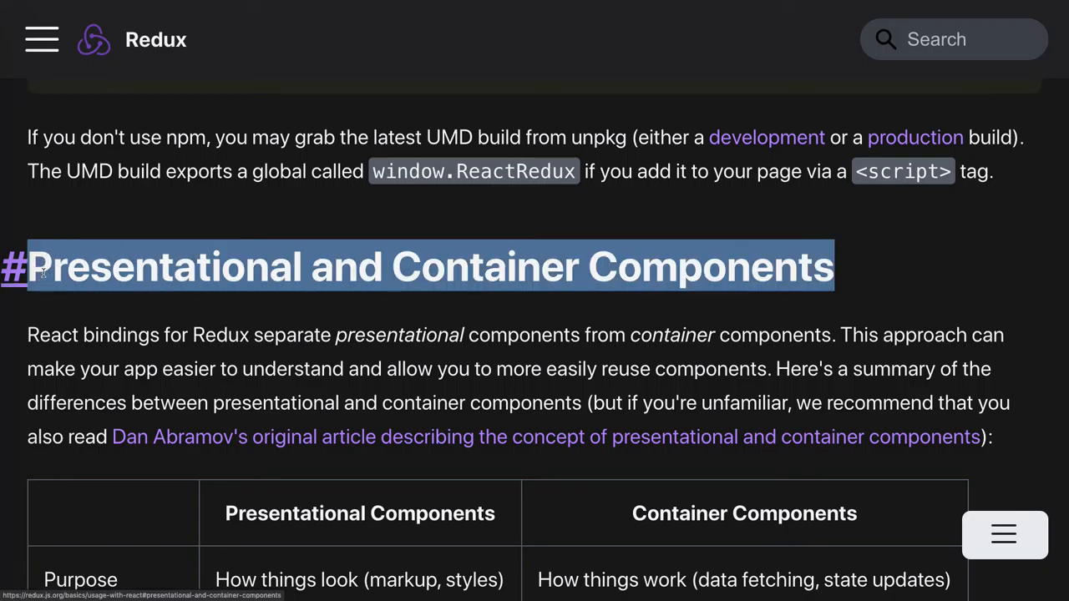
mouse_move(13, 267)
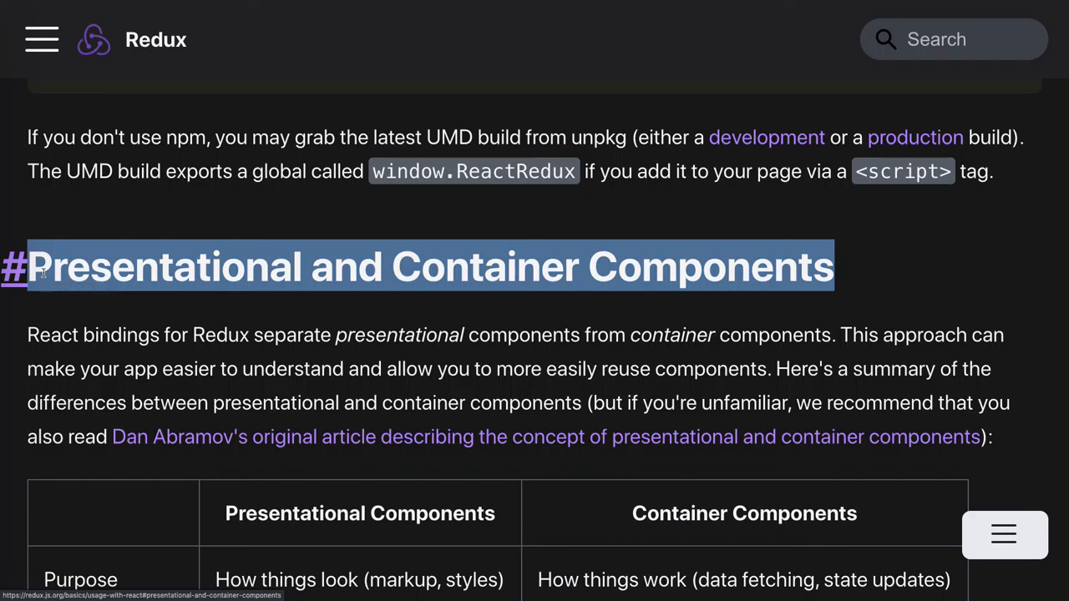
scroll(down, 3)
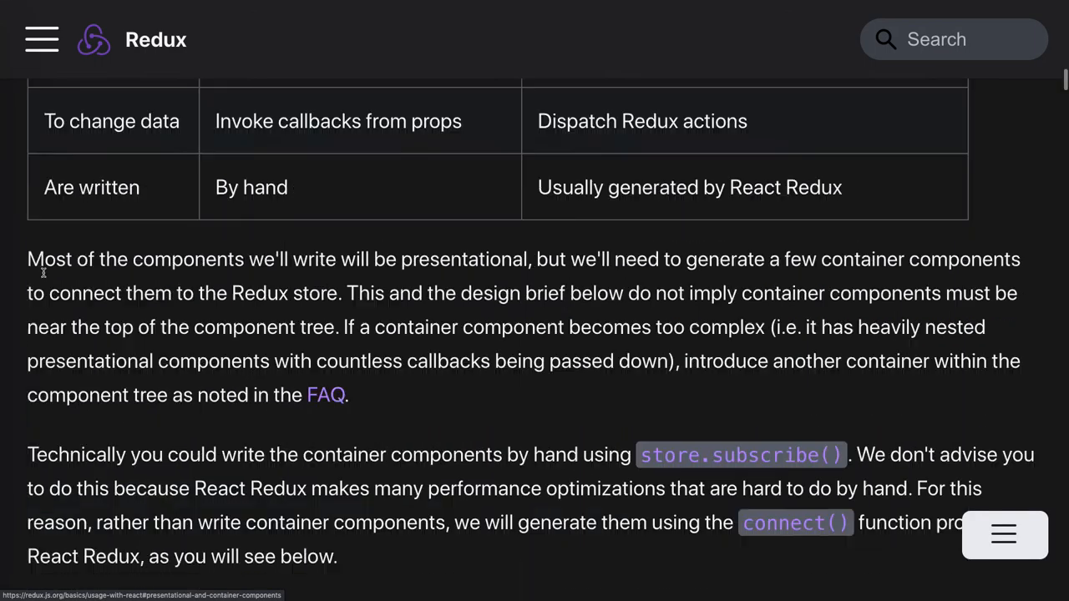
Scroll further until the FilterLink code block using connect() is fully visible.
scroll(down, 3)
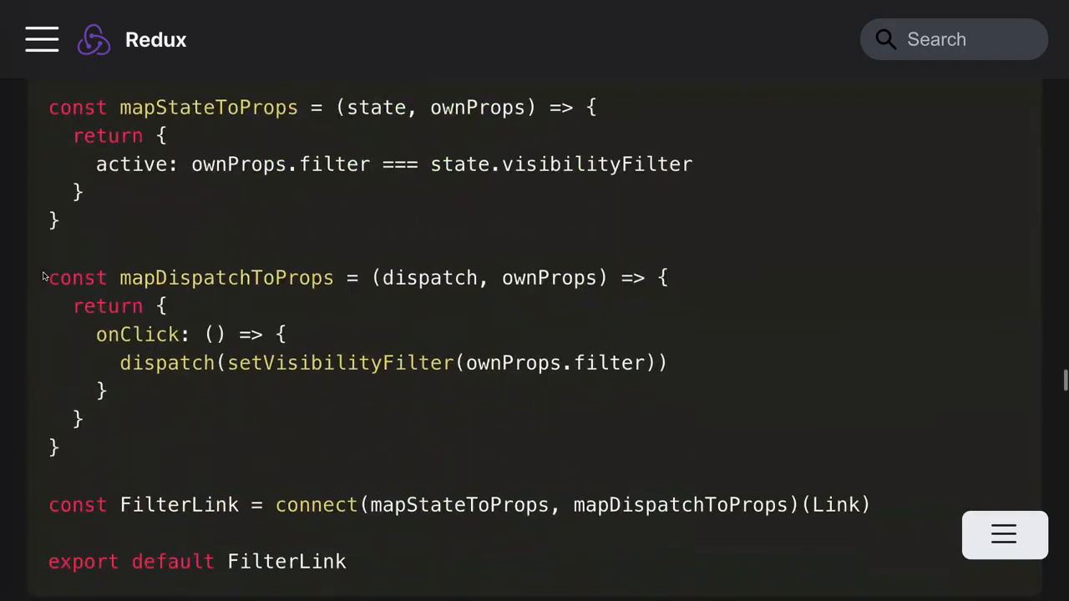
scroll(down, 3)
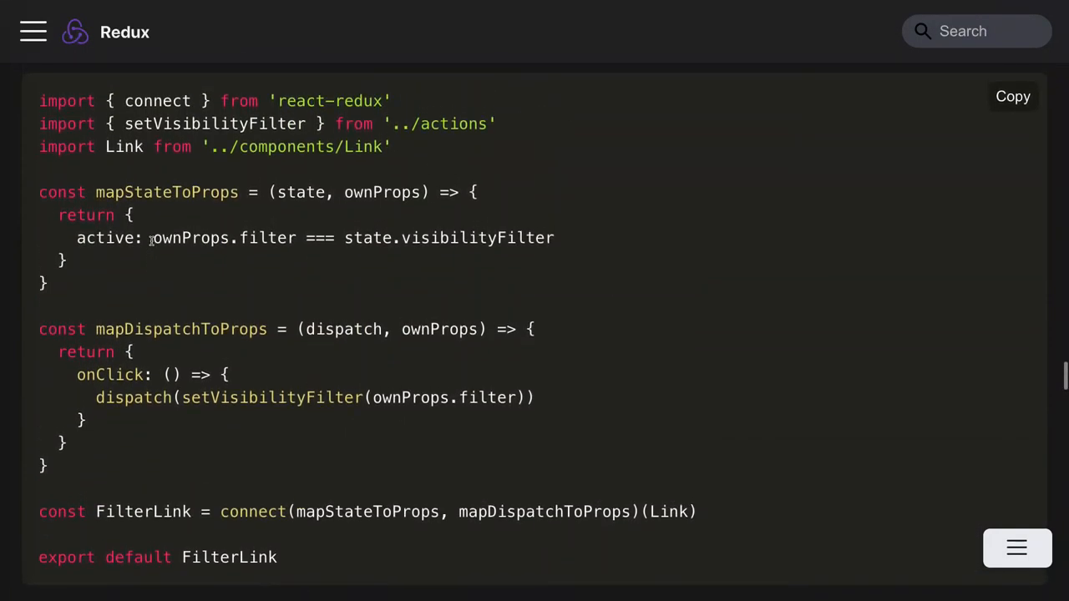
scroll(down, 3)
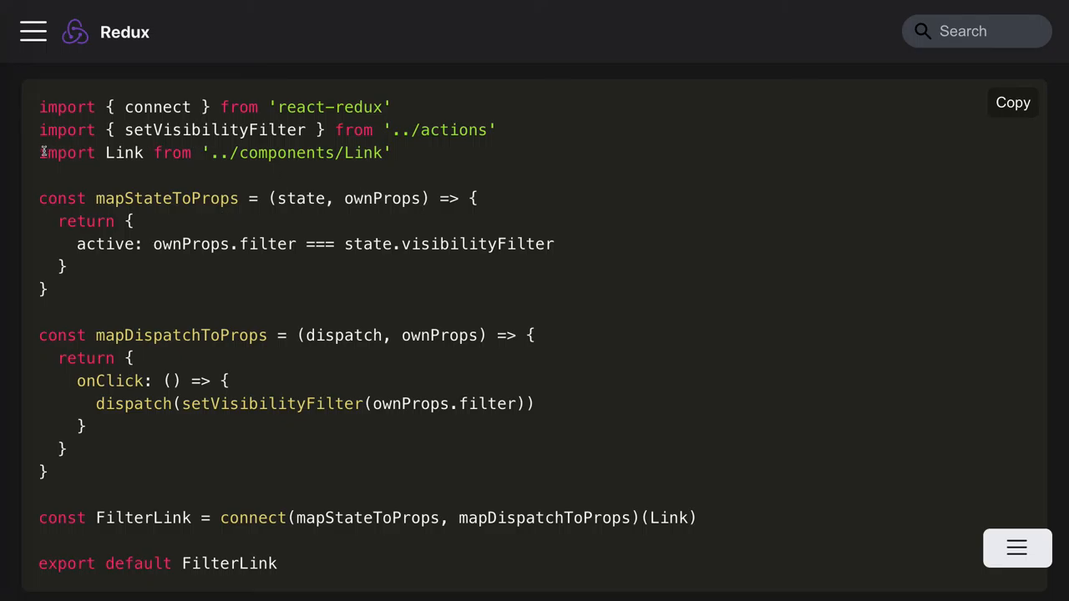
Highlight the Link import line, the connect function name and connect's arguments.
triple_click(214, 153)
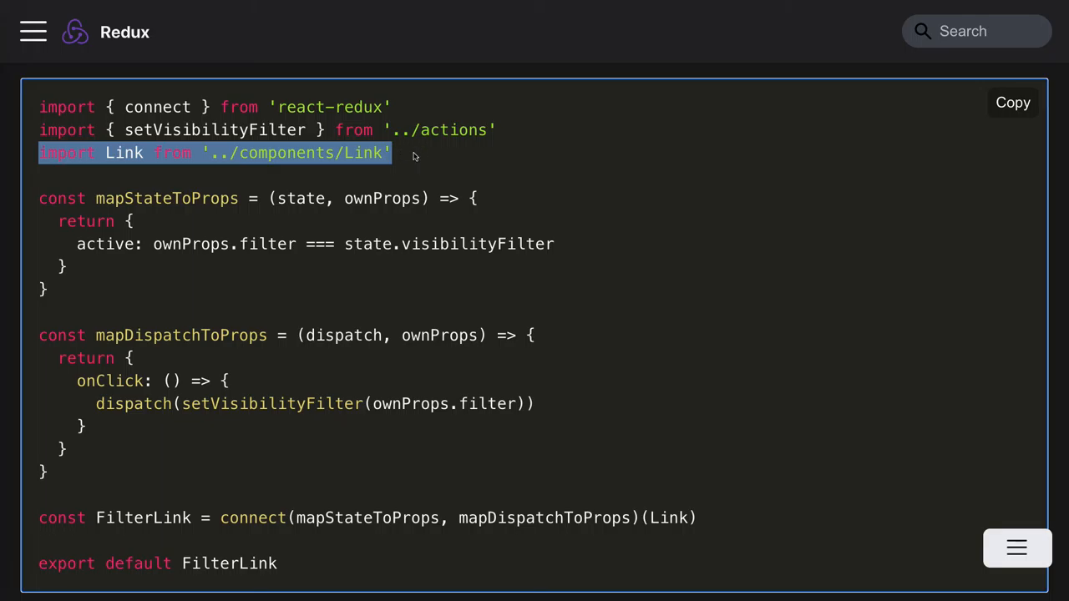
mouse_move(283, 278)
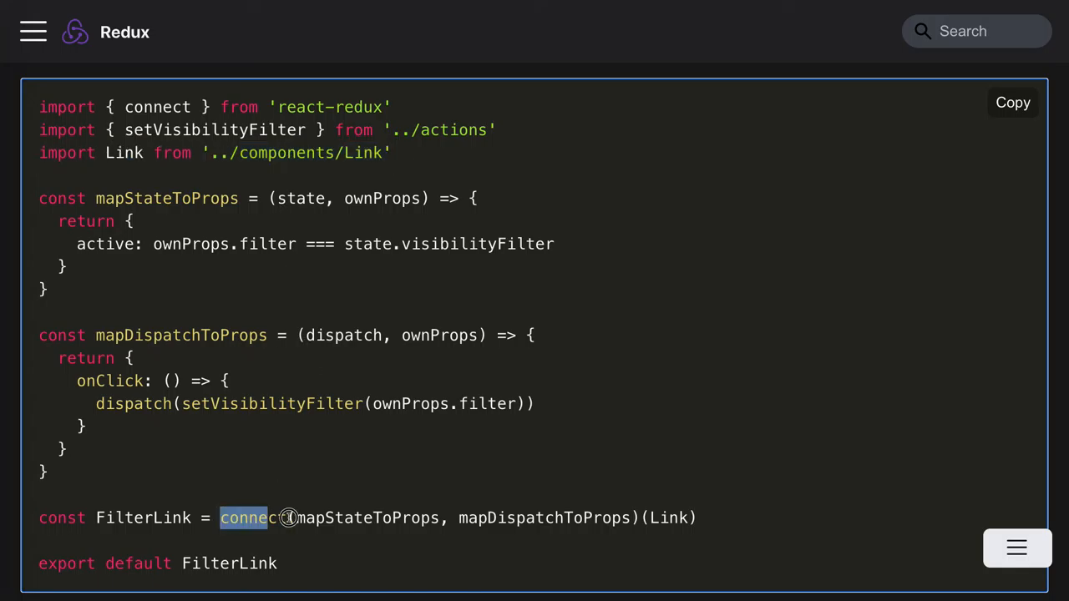
drag(242, 518, 422, 517)
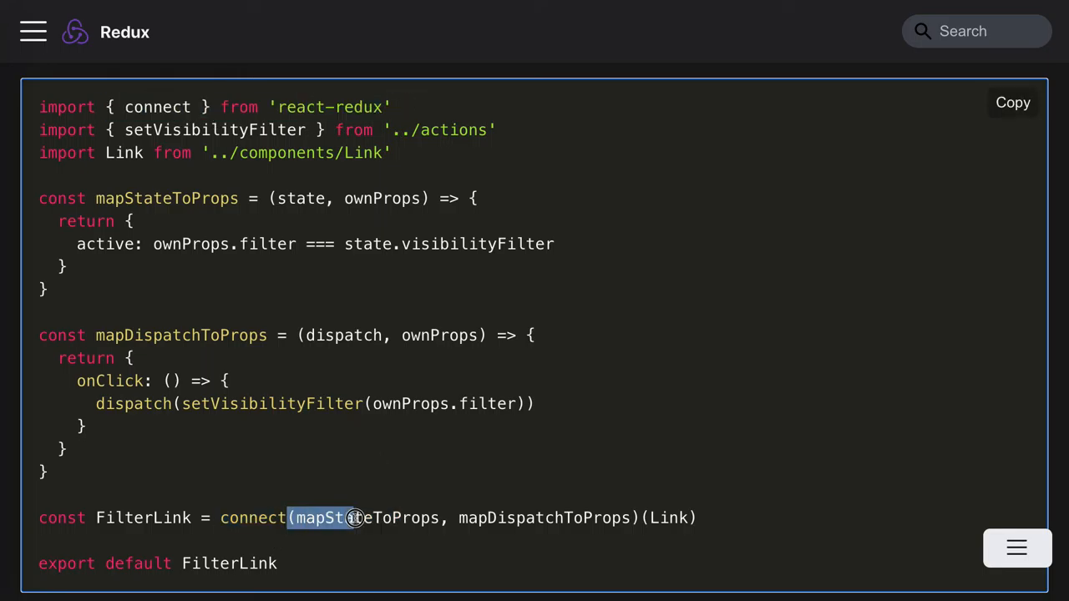
drag(351, 518, 639, 517)
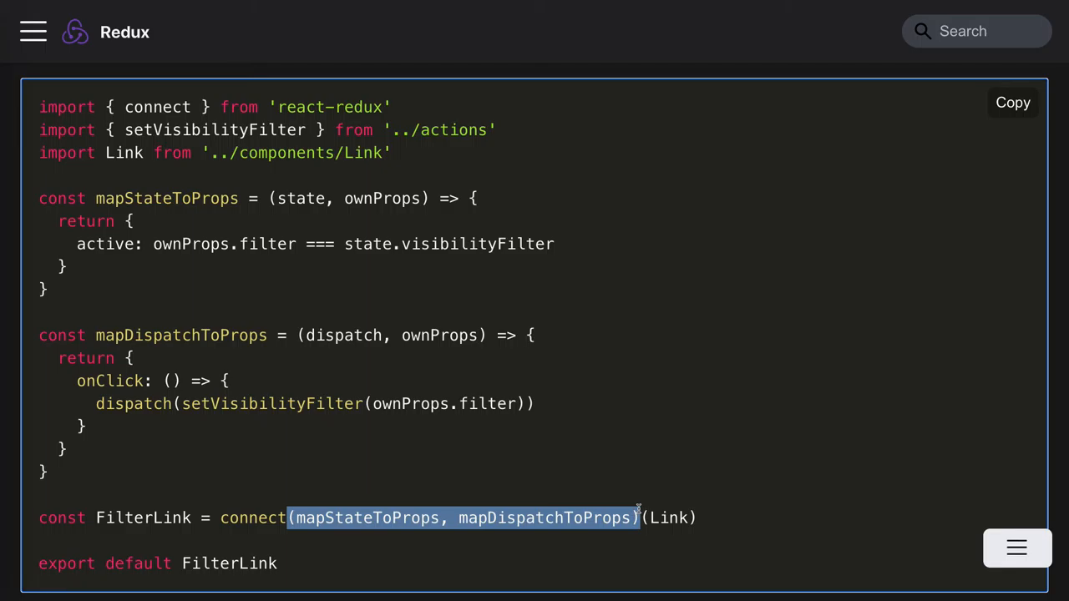
click(300, 509)
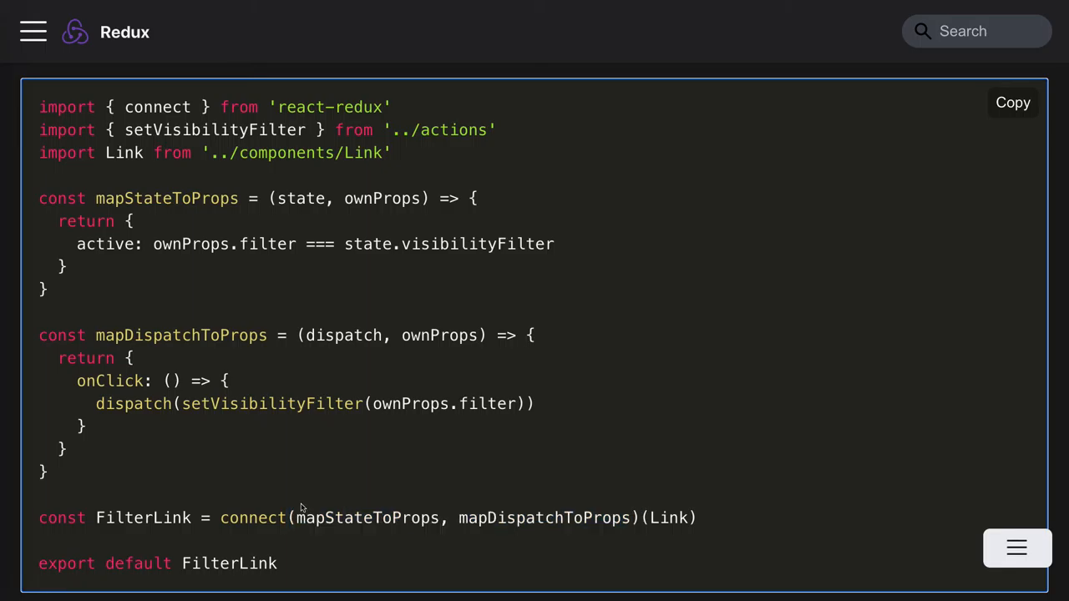
Highlight the wrapped Link component, the FilterLink name and the mapStateToProps argument.
drag(292, 518, 655, 518)
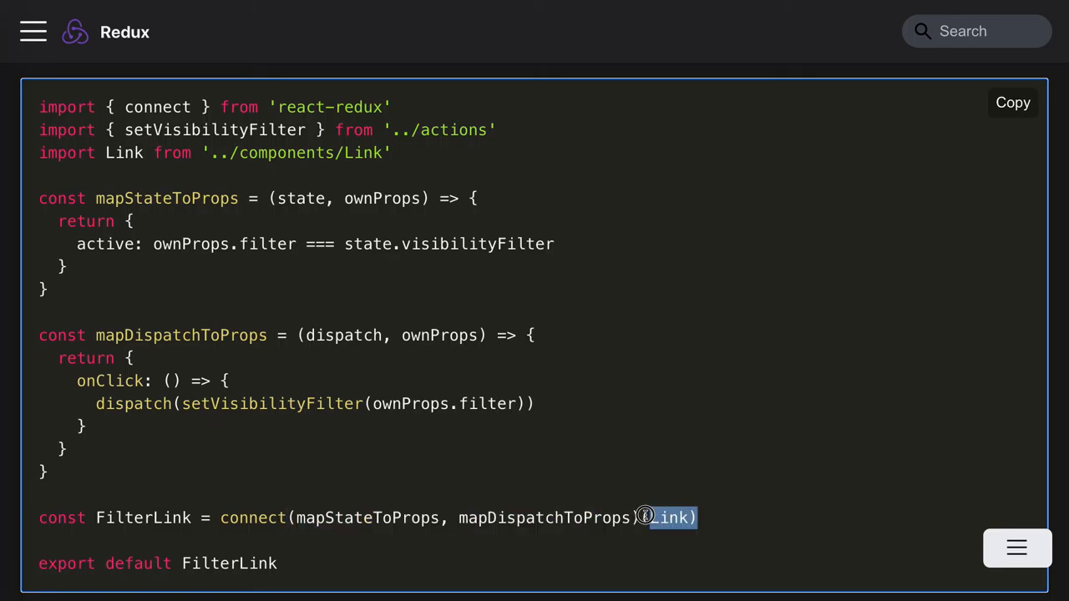
double_click(142, 517)
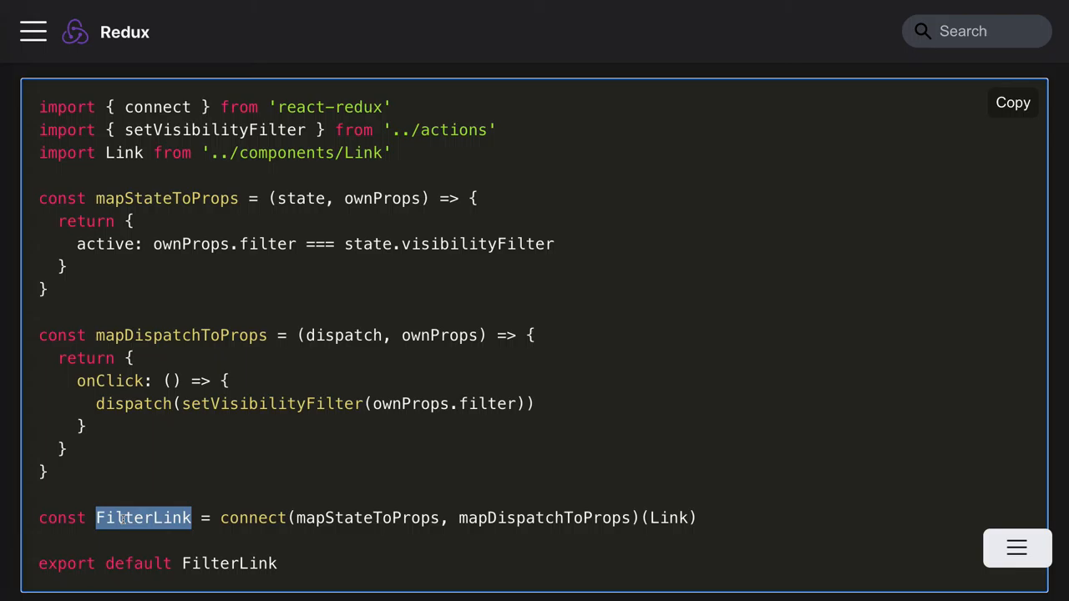
double_click(229, 563)
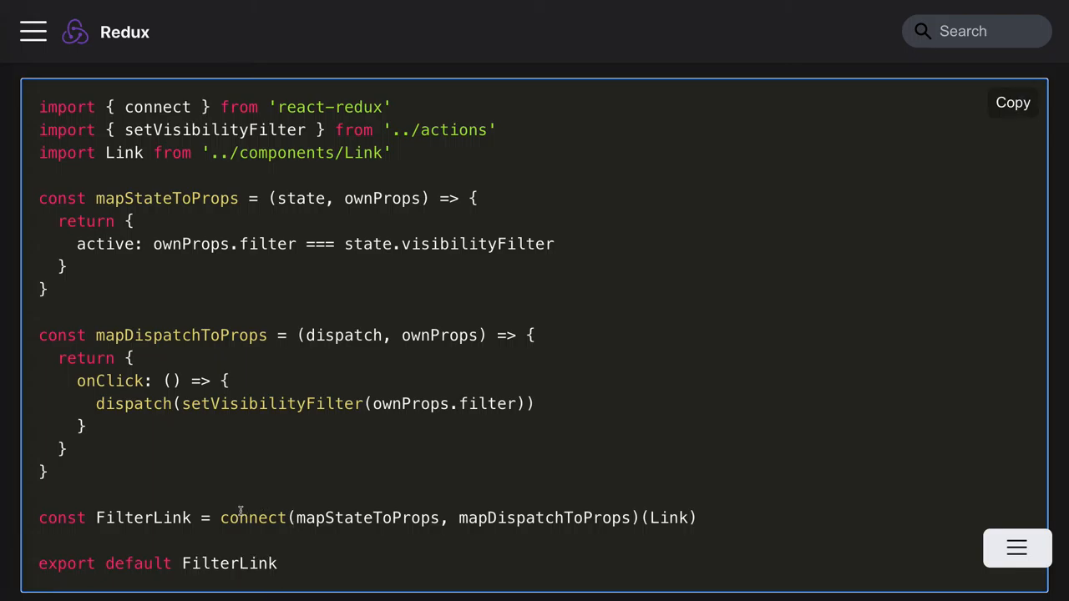
double_click(253, 517)
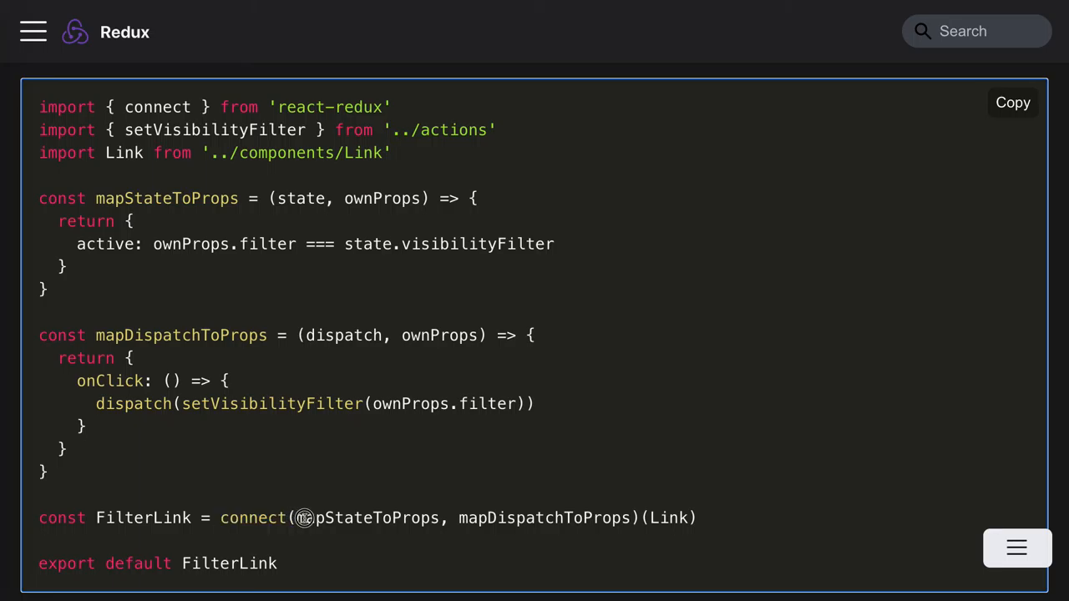
double_click(367, 518)
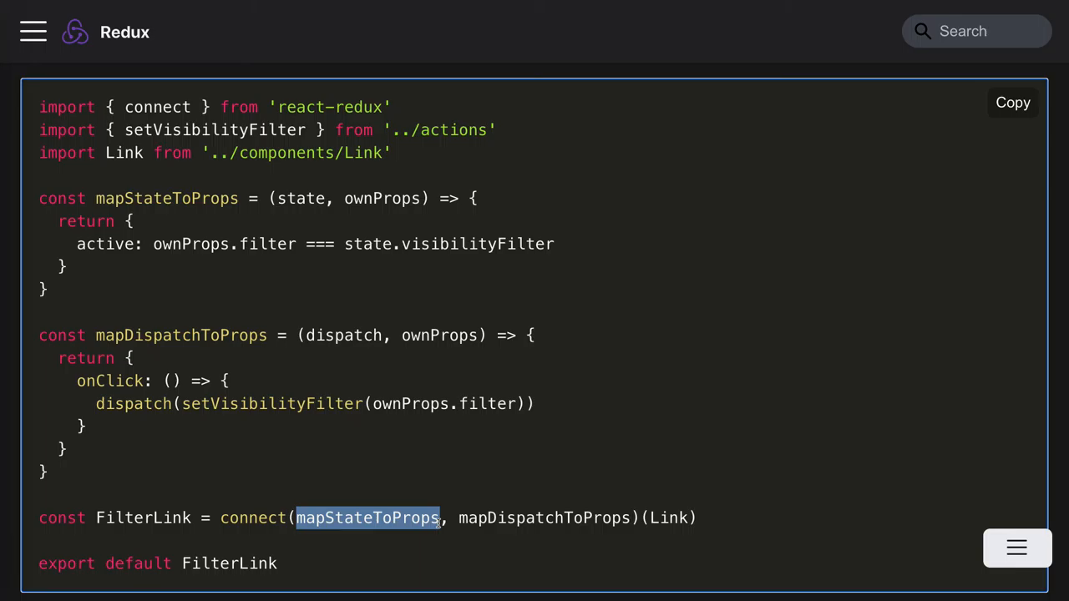
mouse_move(301, 292)
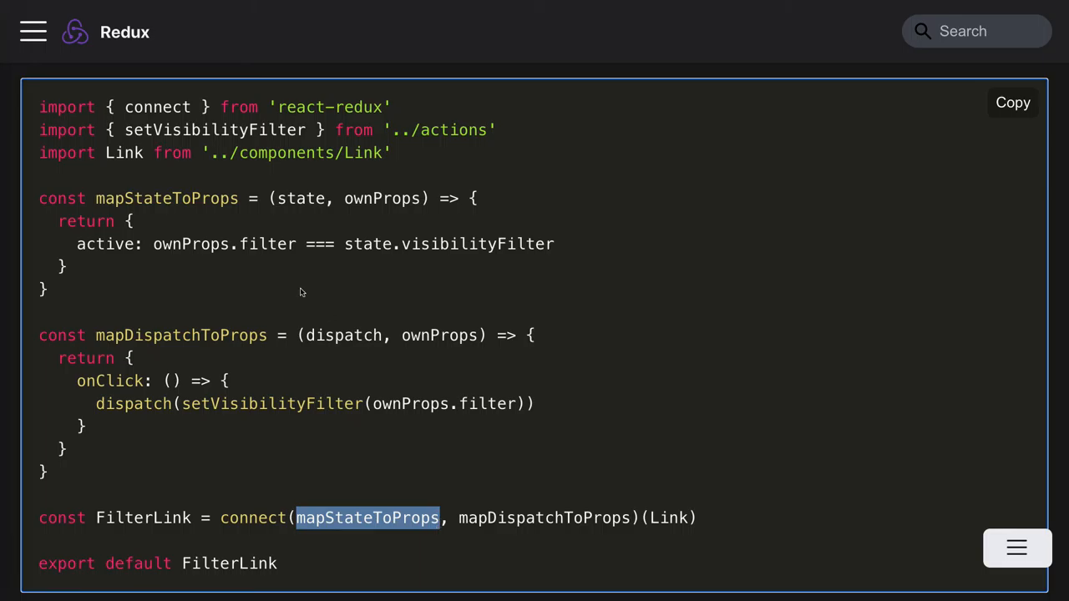
mouse_move(83, 304)
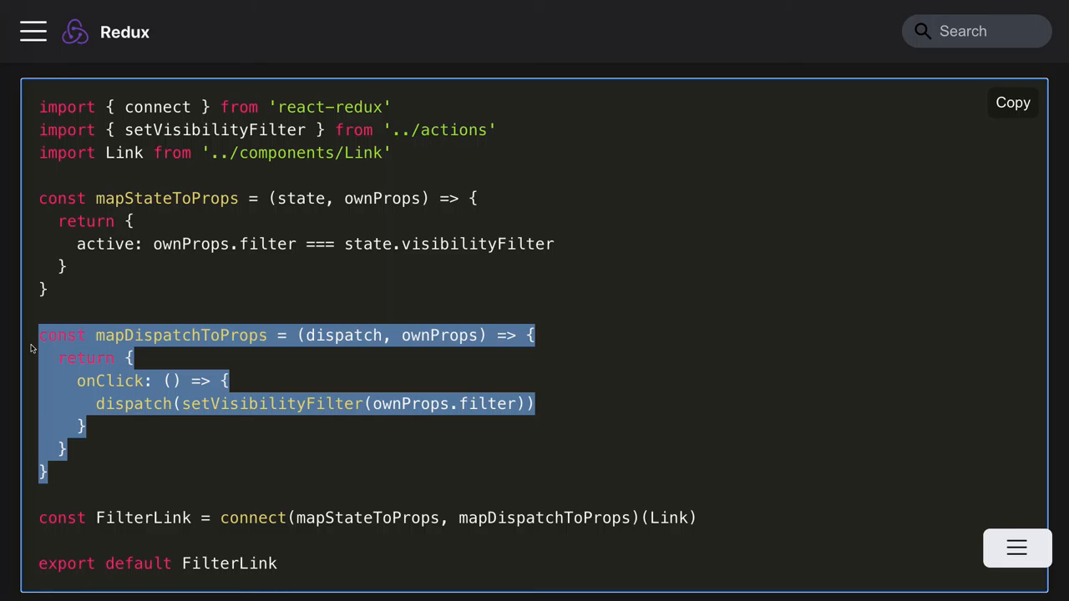
mouse_move(240, 308)
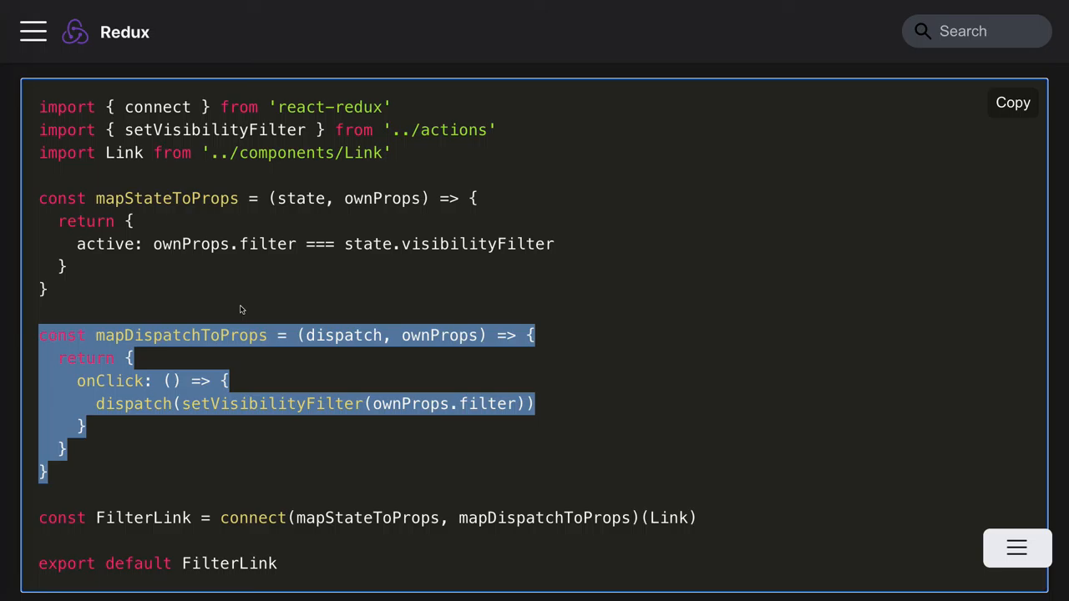
Highlight the switch statement in getVisibleTodos, then scroll on to the AddTodo example.
scroll(down, 3)
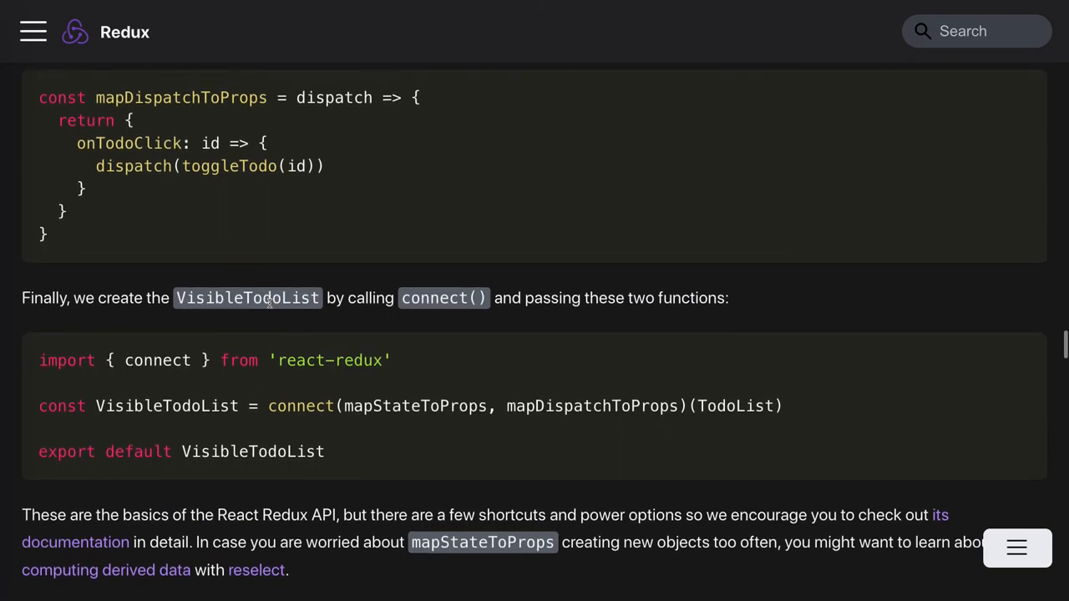
scroll(up, 3)
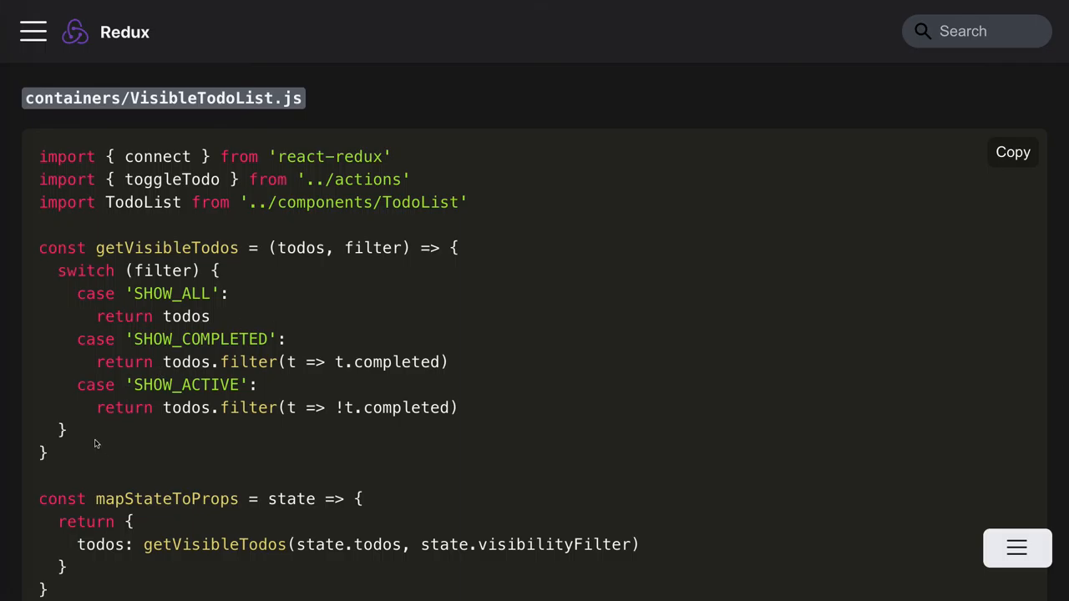
drag(57, 270, 46, 454)
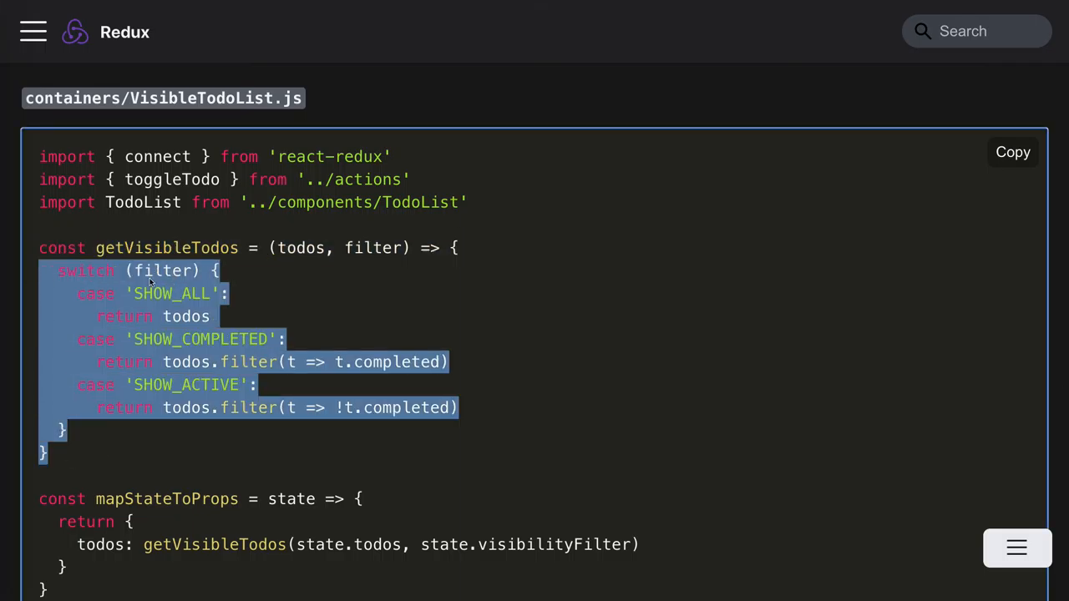
scroll(down, 3)
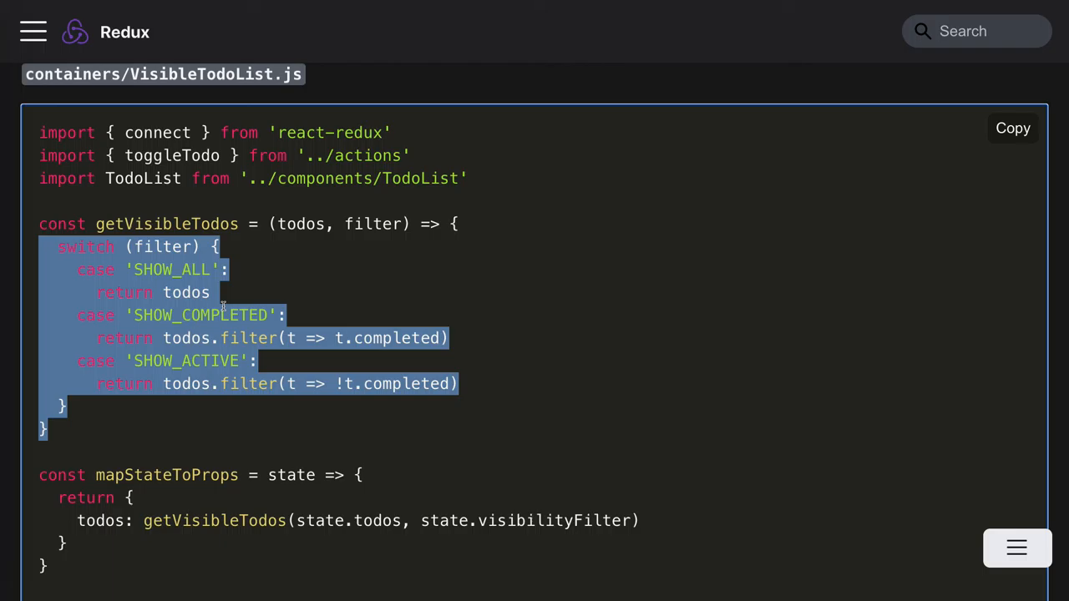
scroll(down, 3)
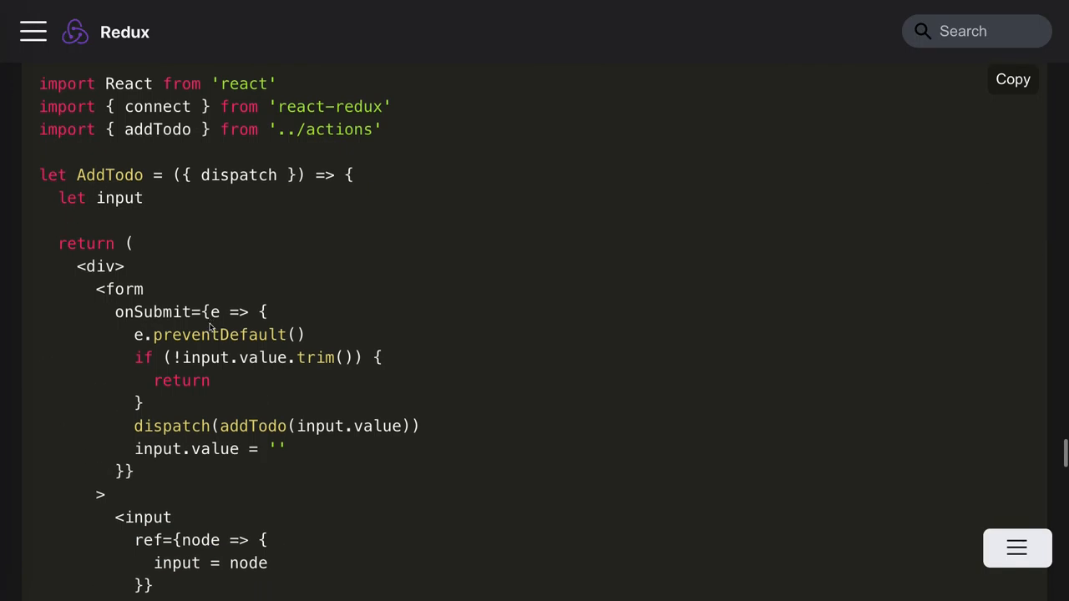
Scroll to the index.js Provider example and highlight store={store} and createStore.
scroll(down, 3)
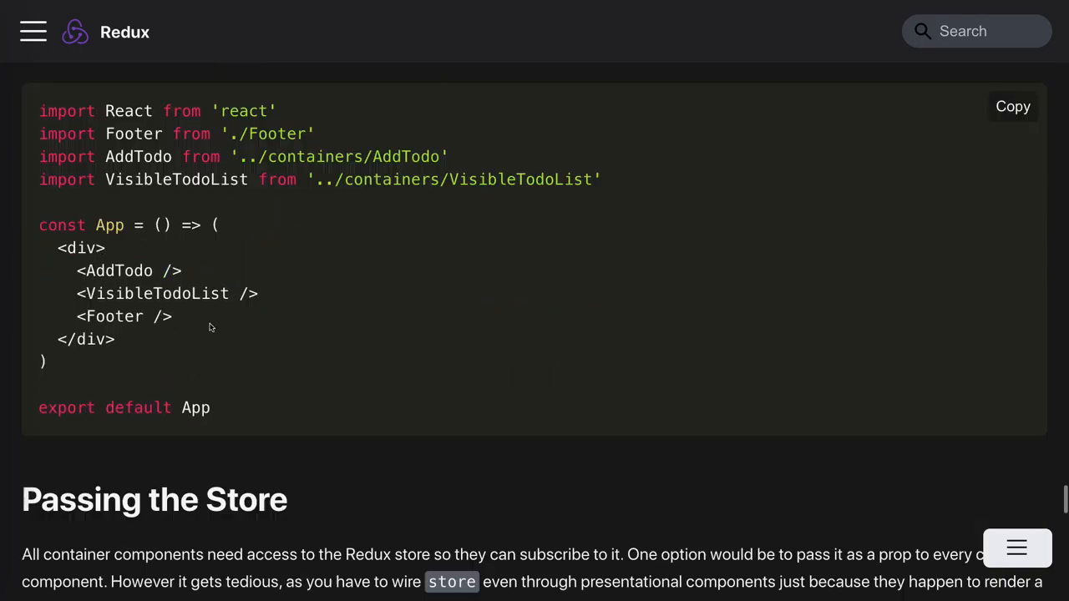
scroll(down, 3)
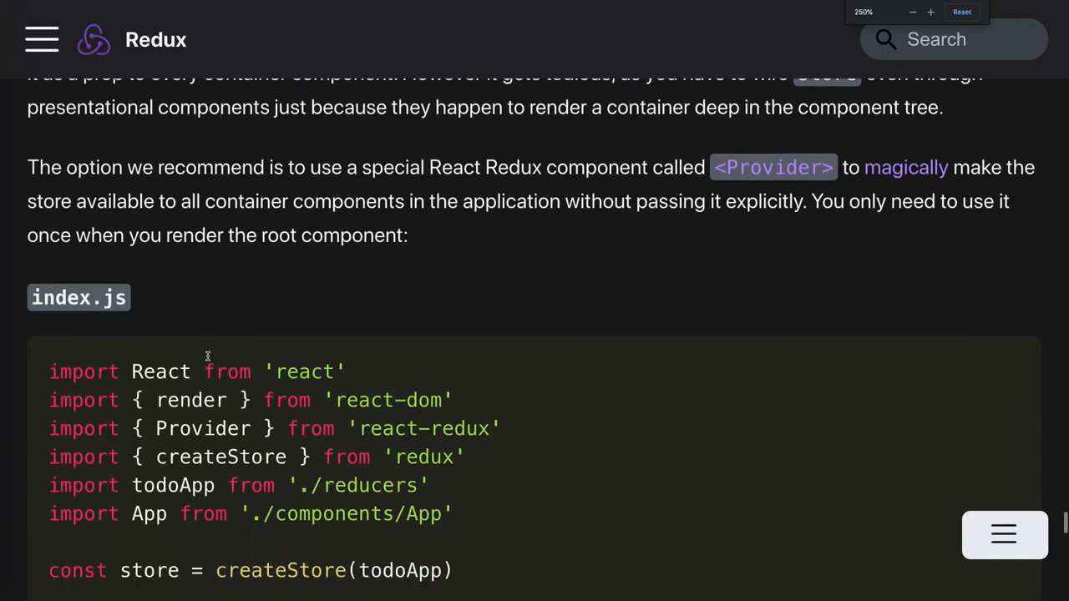
scroll(down, 3)
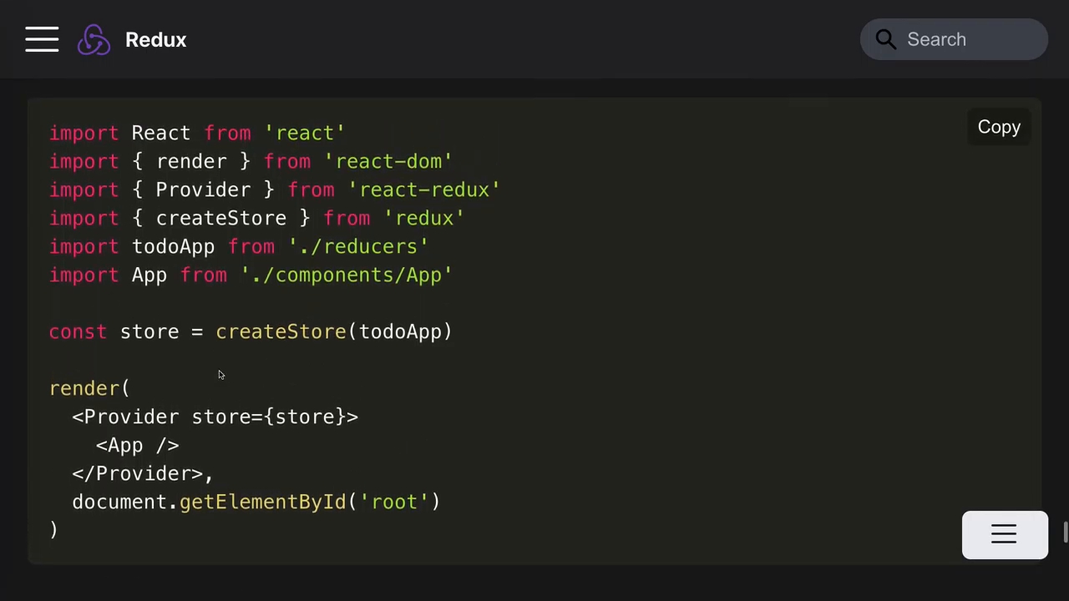
double_click(125, 417)
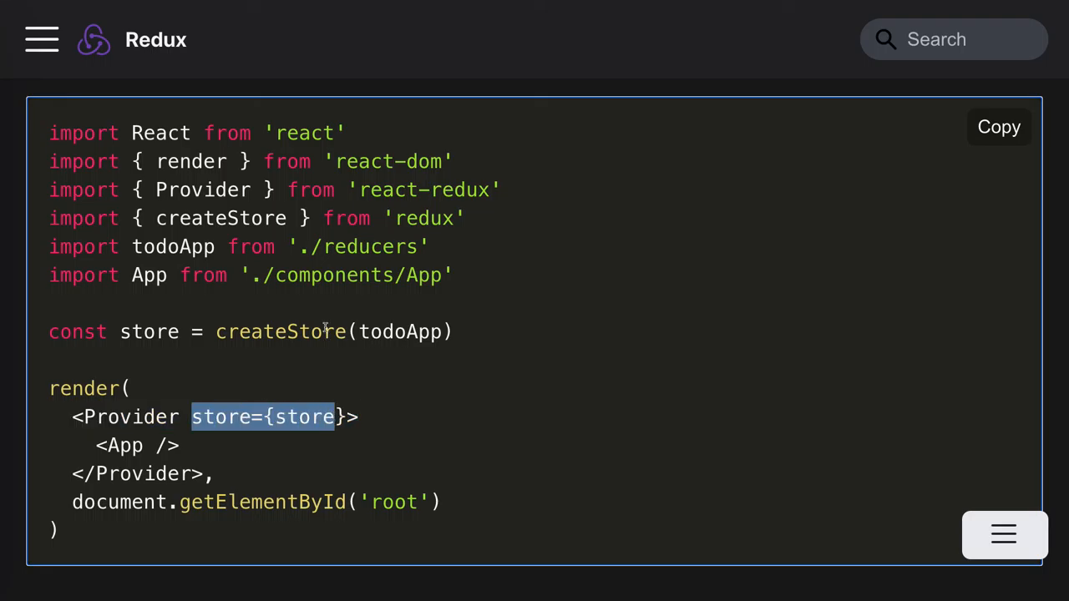
double_click(281, 331)
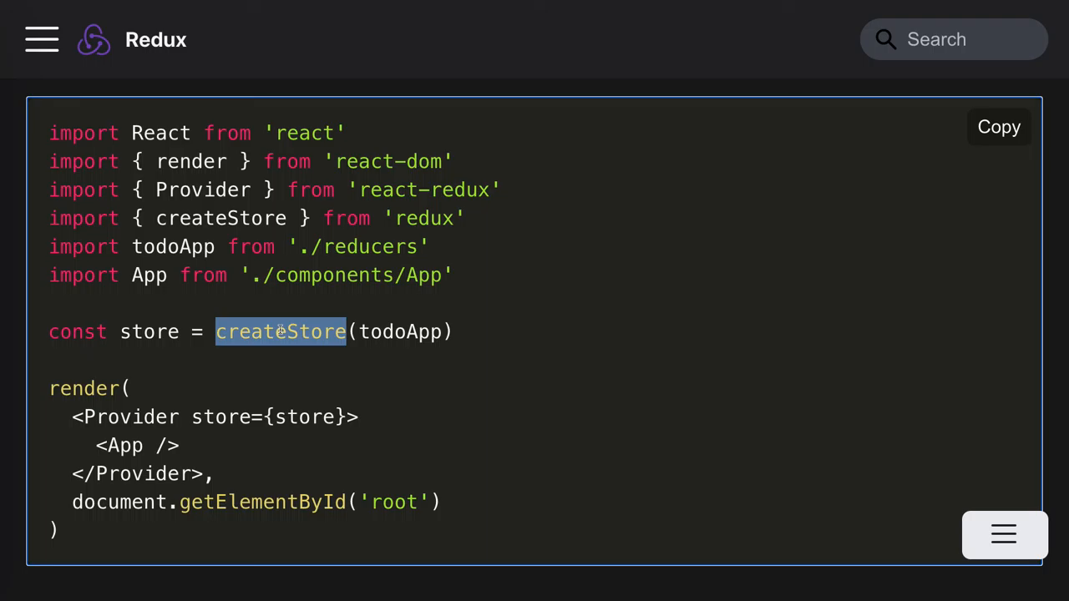
mouse_move(392, 331)
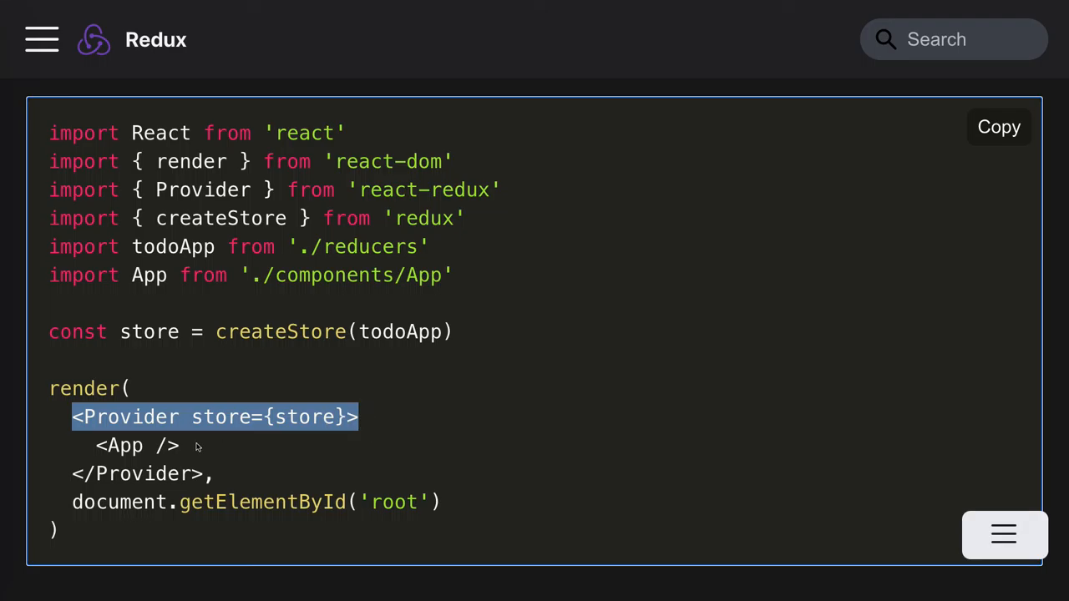
Highlight the <App /> element inside Provider, then clear the selection.
click(151, 445)
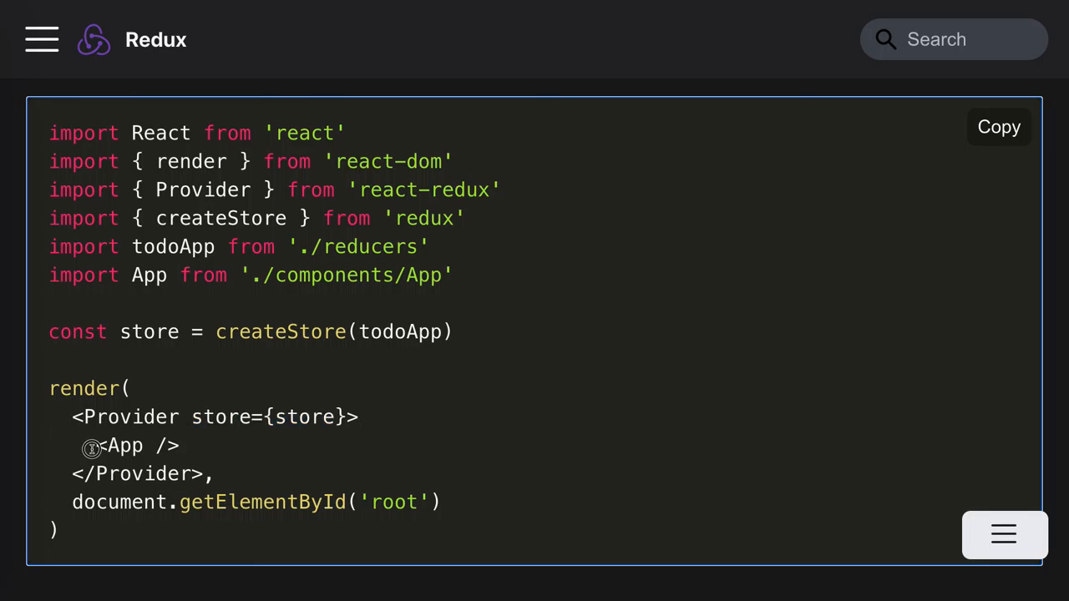
double_click(119, 445)
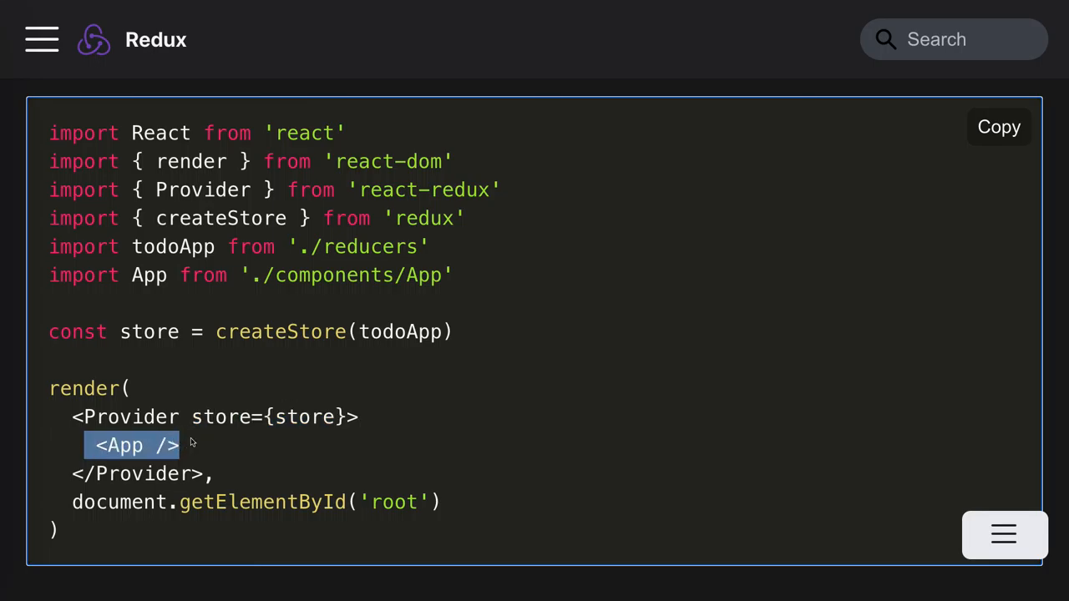
click(119, 445)
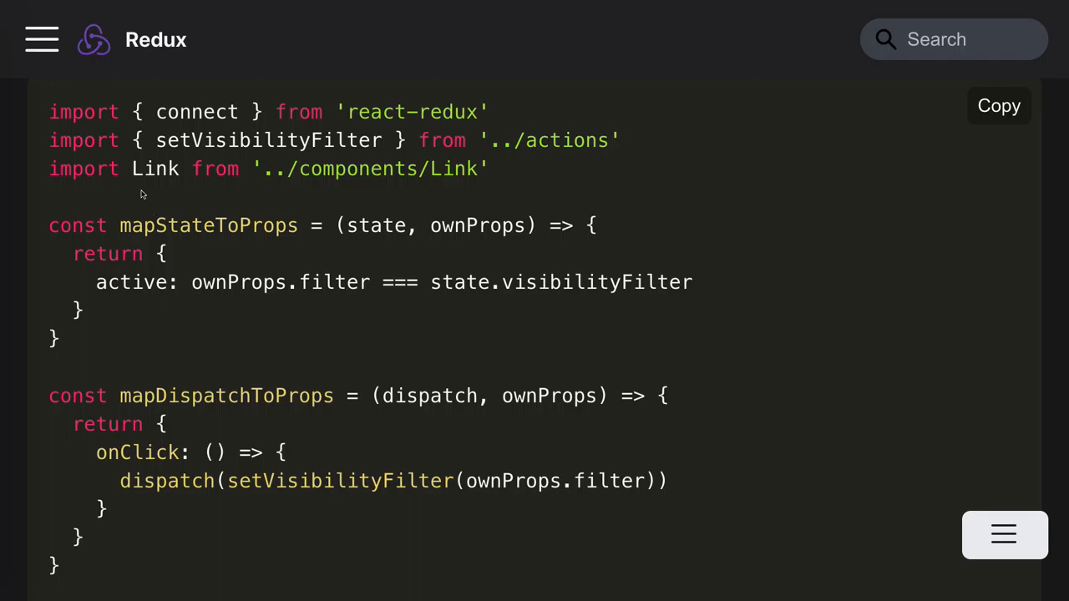
Highlight mapDispatchToProps, the connect(mapStateToProps, mapDispatchToProps) call, active, and the Link import.
double_click(225, 395)
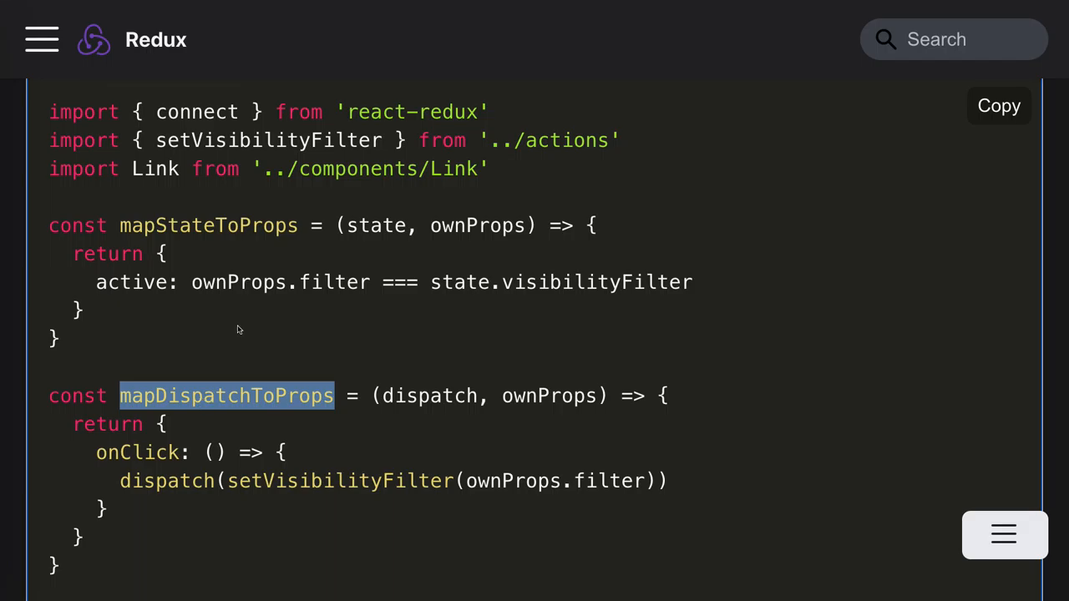
scroll(down, 3)
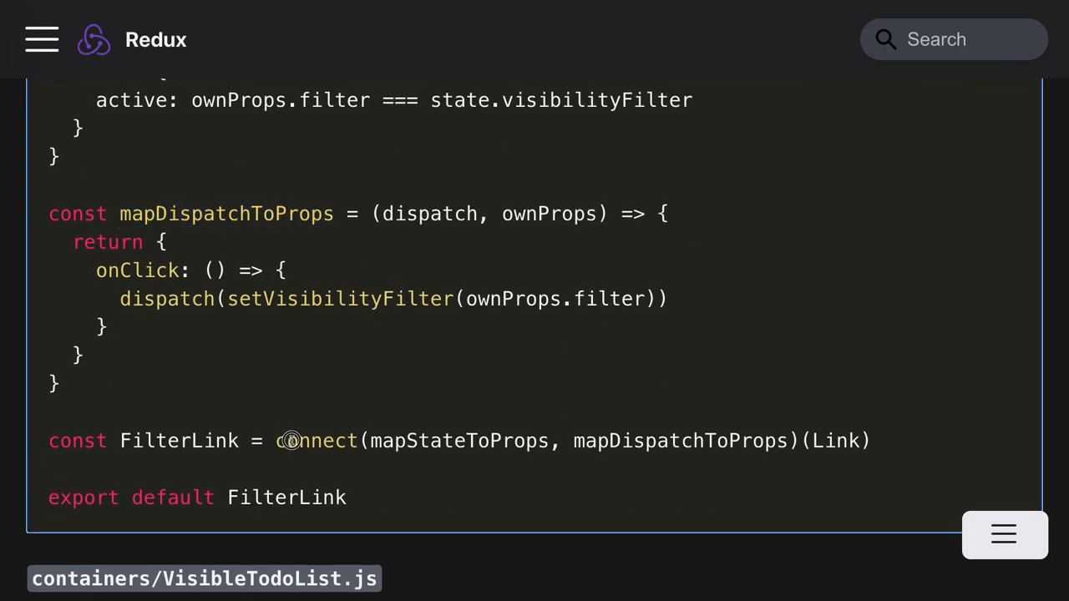
drag(277, 440, 799, 440)
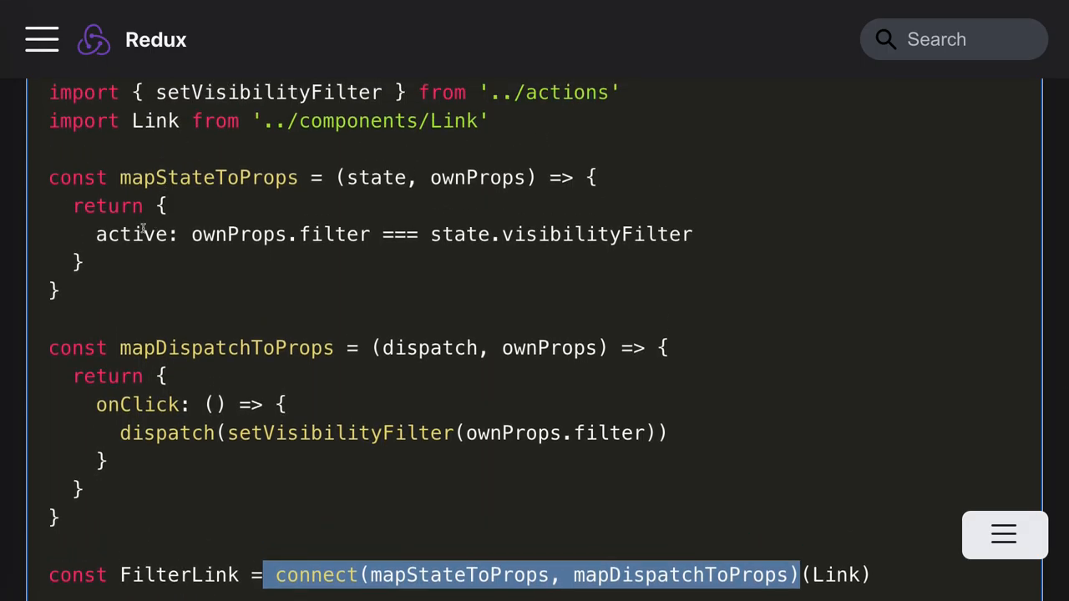
double_click(131, 234)
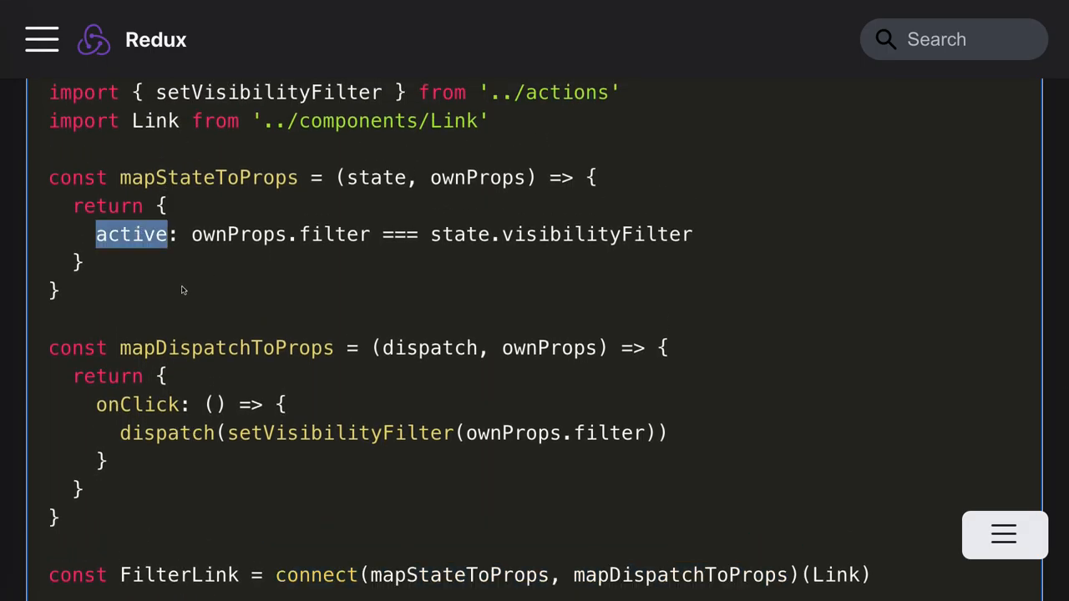
mouse_move(432, 475)
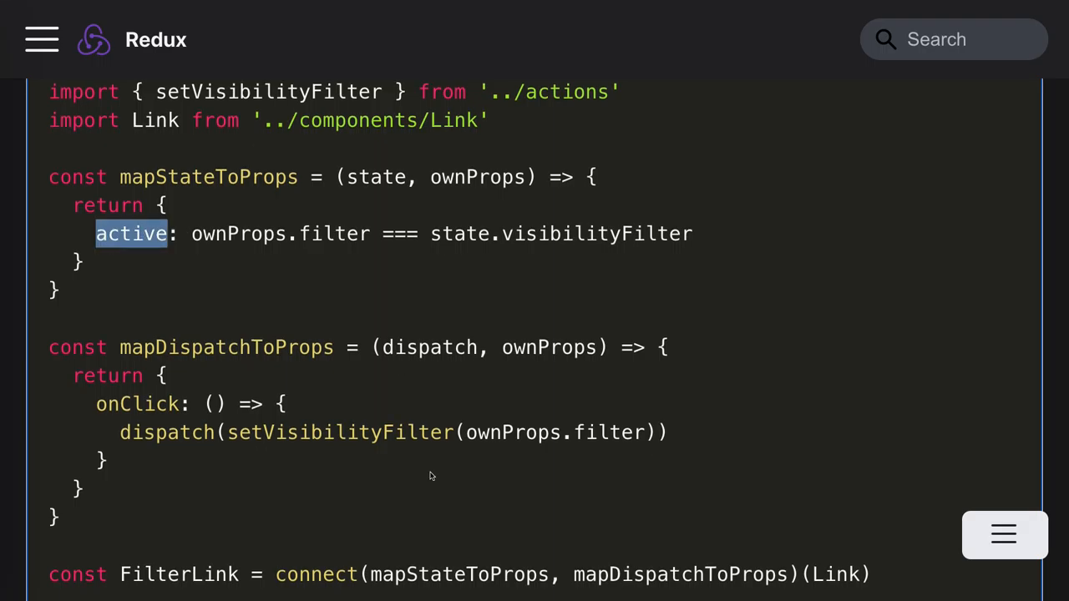
scroll(down, 3)
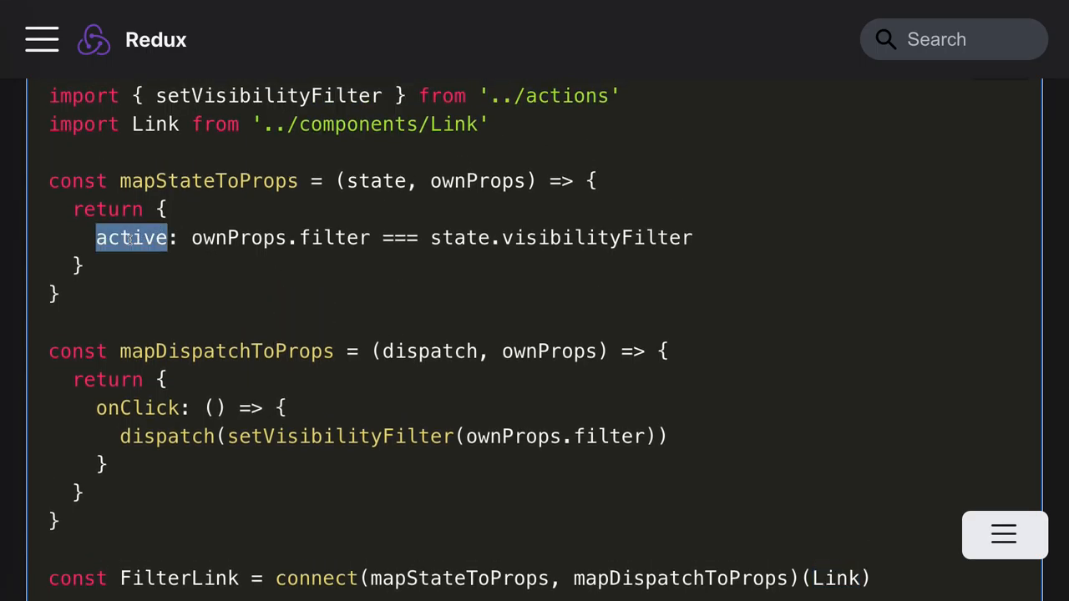
scroll(down, 3)
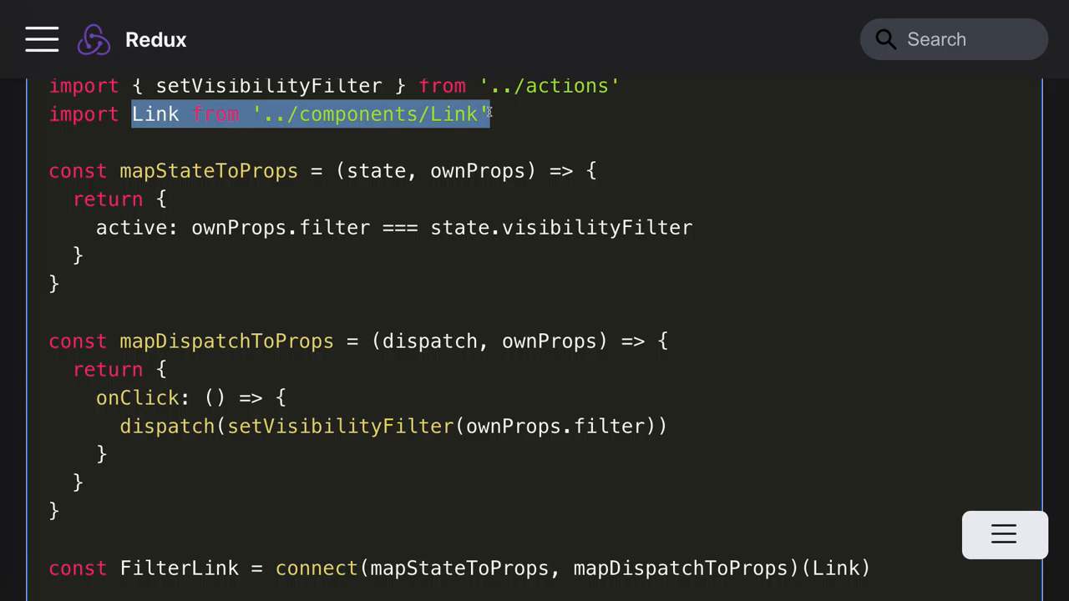
click(73, 463)
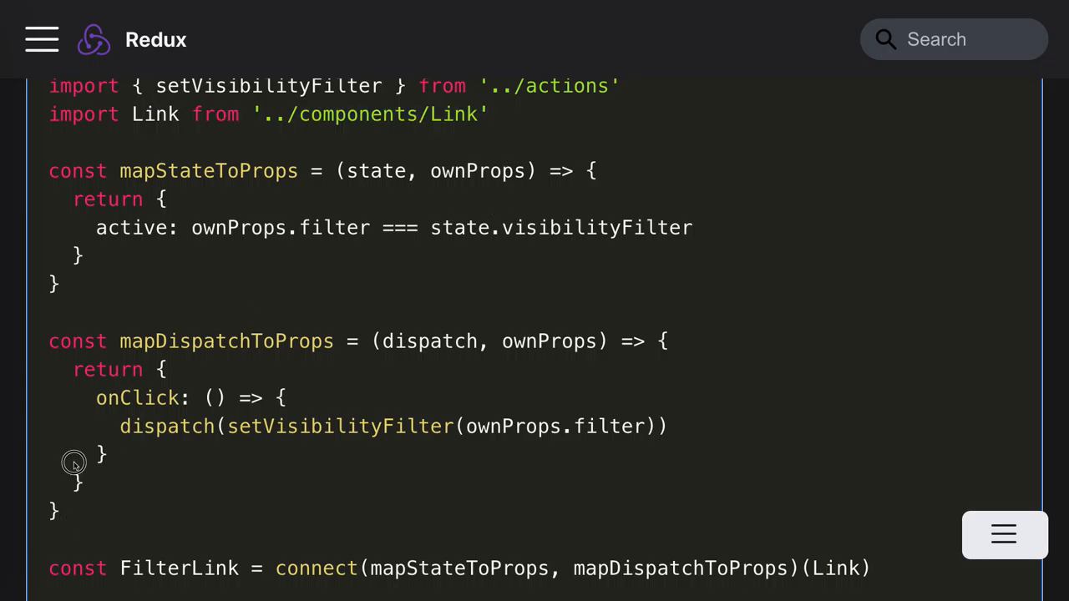